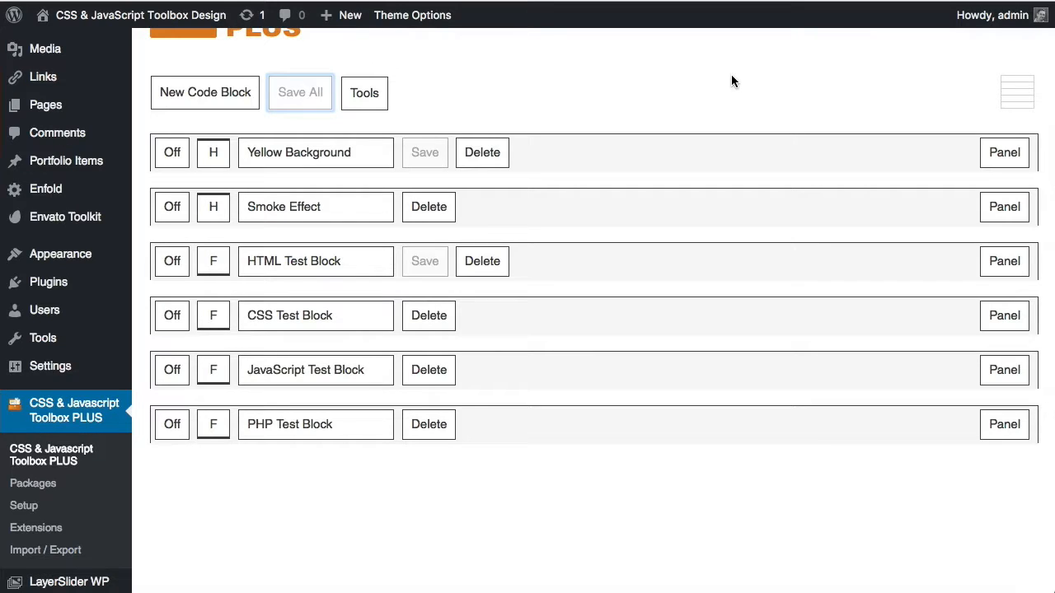
mouse_move(598, 165)
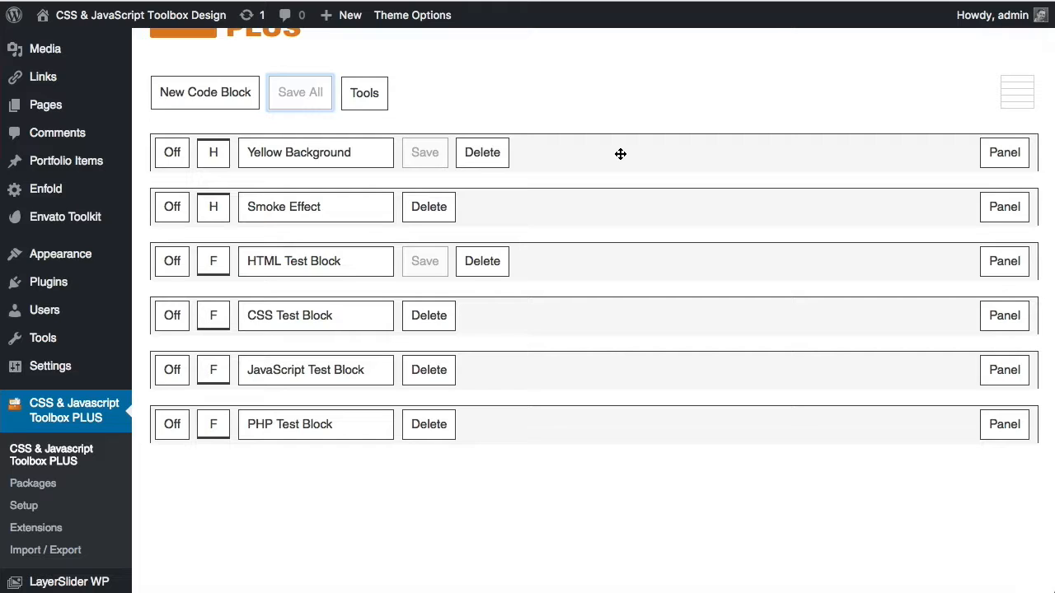
- Expand the Yellow Background block to view its .container yellow background-color rule
click(1004, 152)
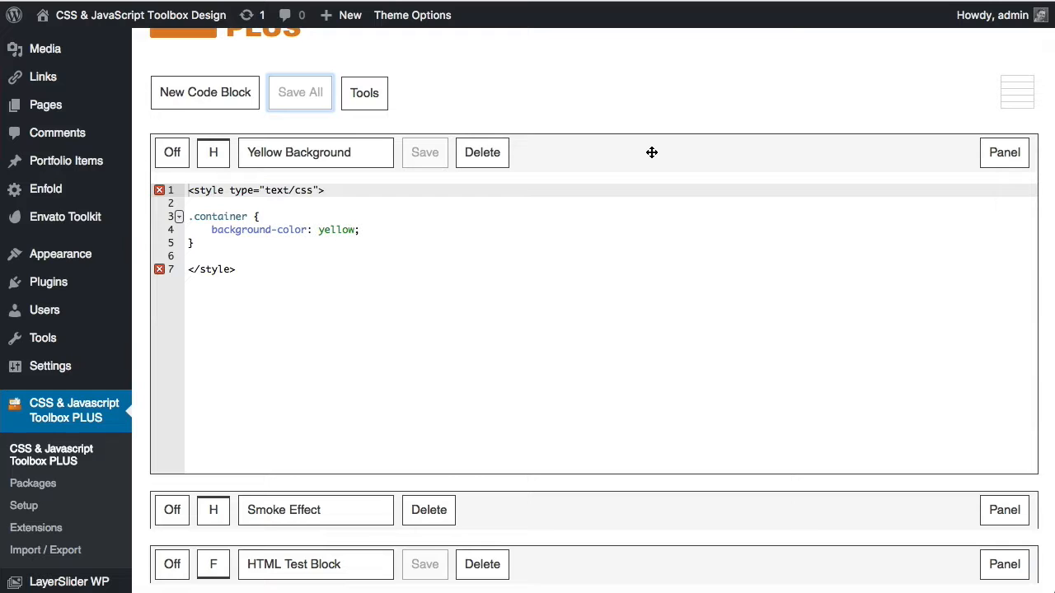
scroll(down, 3)
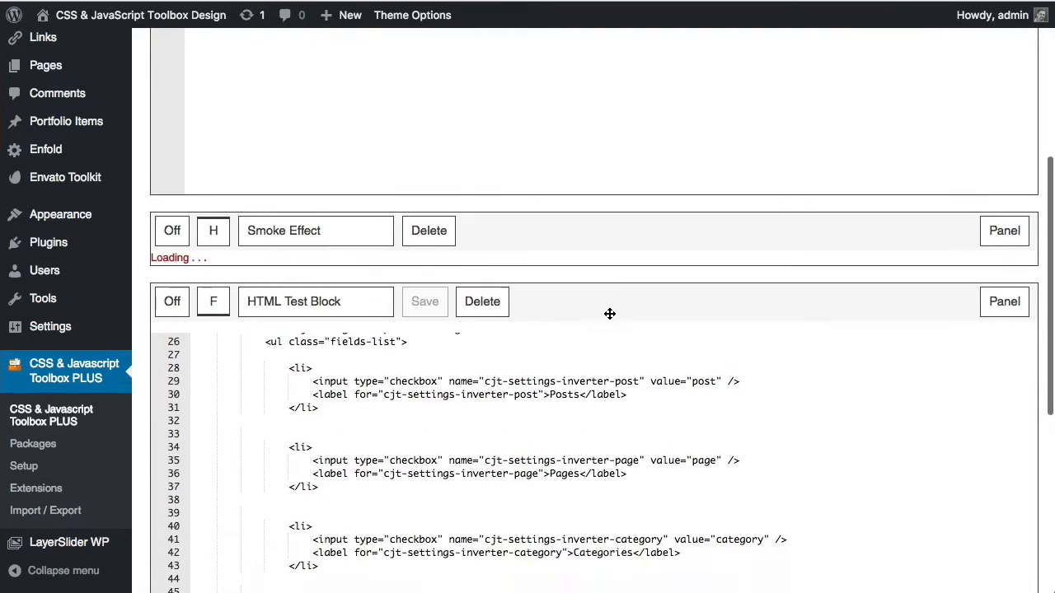
scroll(down, 3)
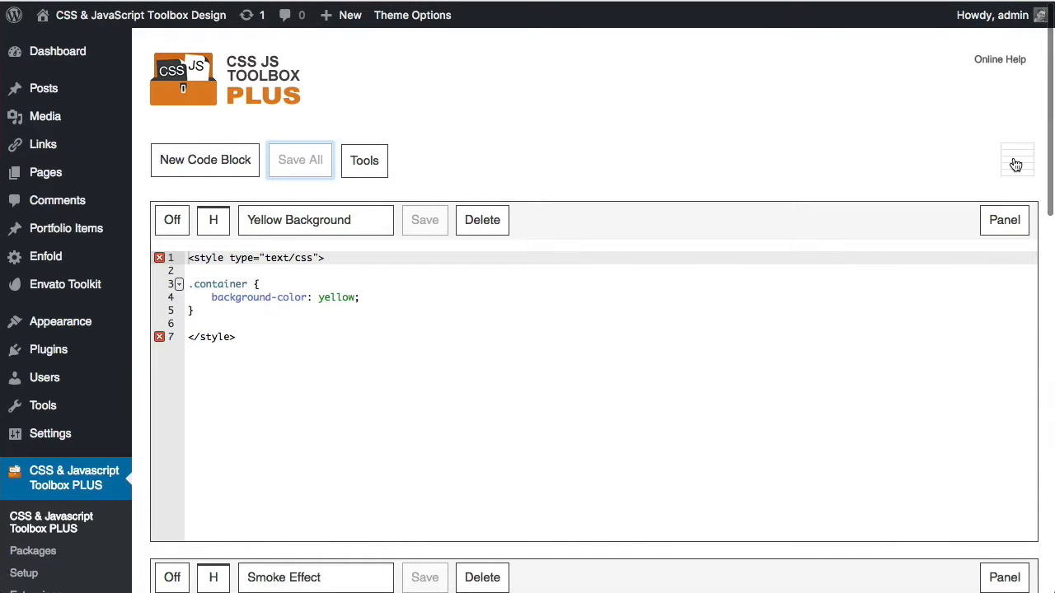
mouse_move(1017, 163)
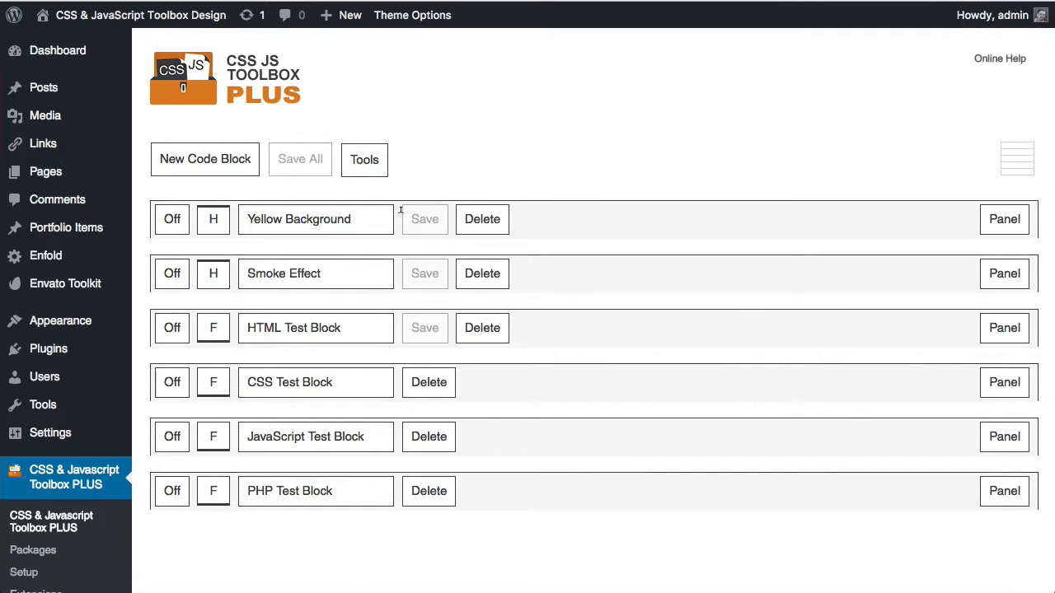
mouse_move(519, 220)
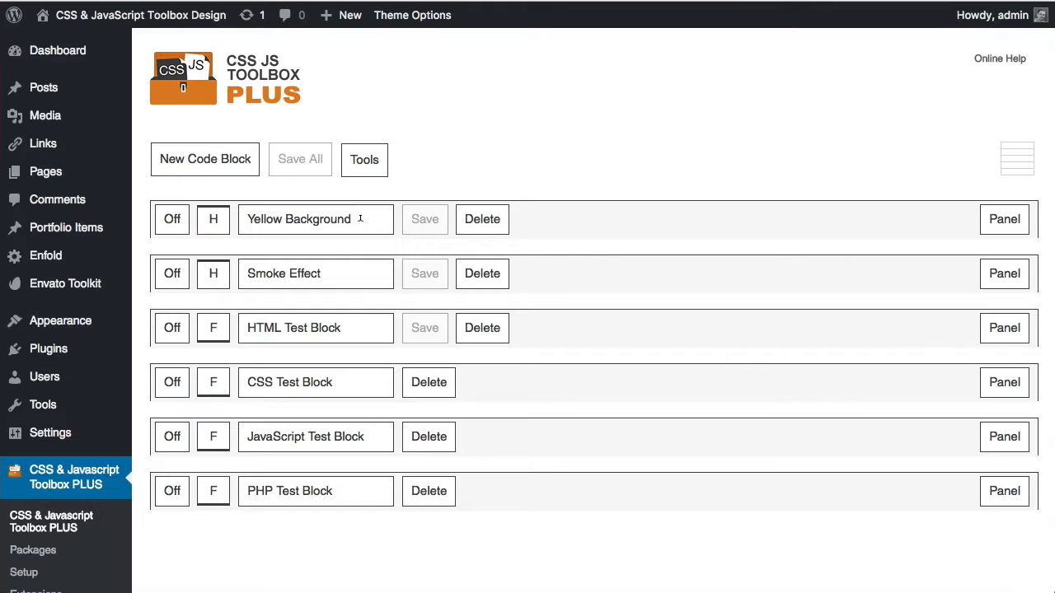
- Rename the Yellow Background block to 'Yellow Background - CSS'
click(316, 219)
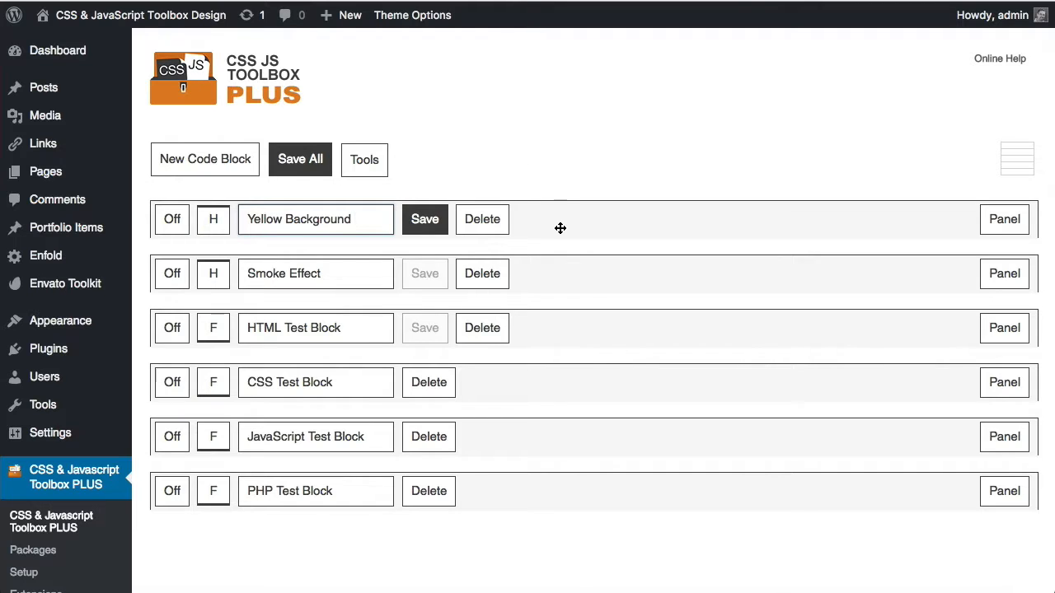
click(1004, 219)
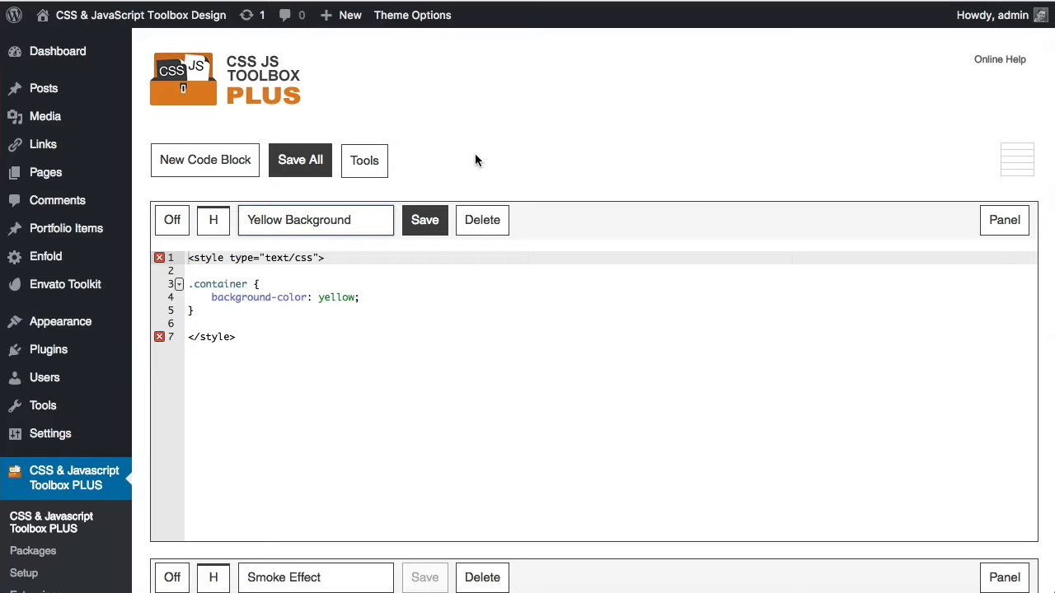
text(- CS)
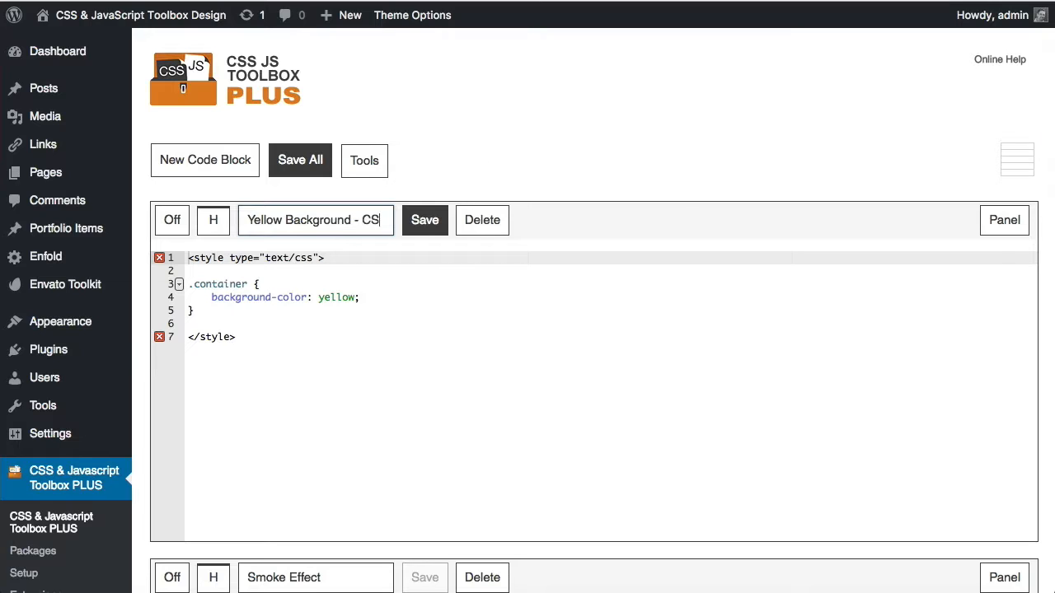
click(424, 220)
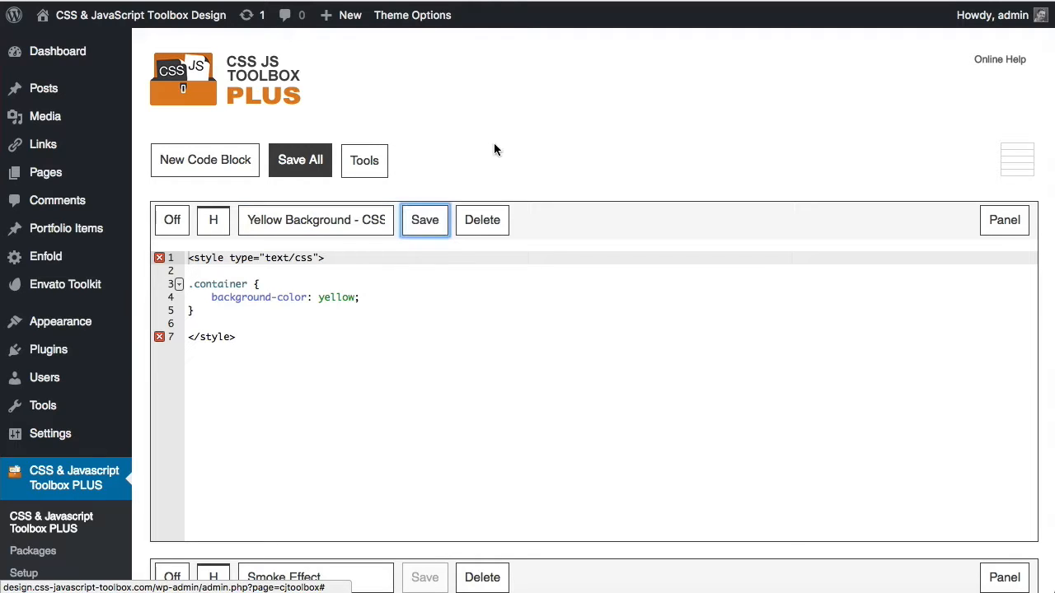
- Save the 'Yellow Background - CSS' block
click(425, 220)
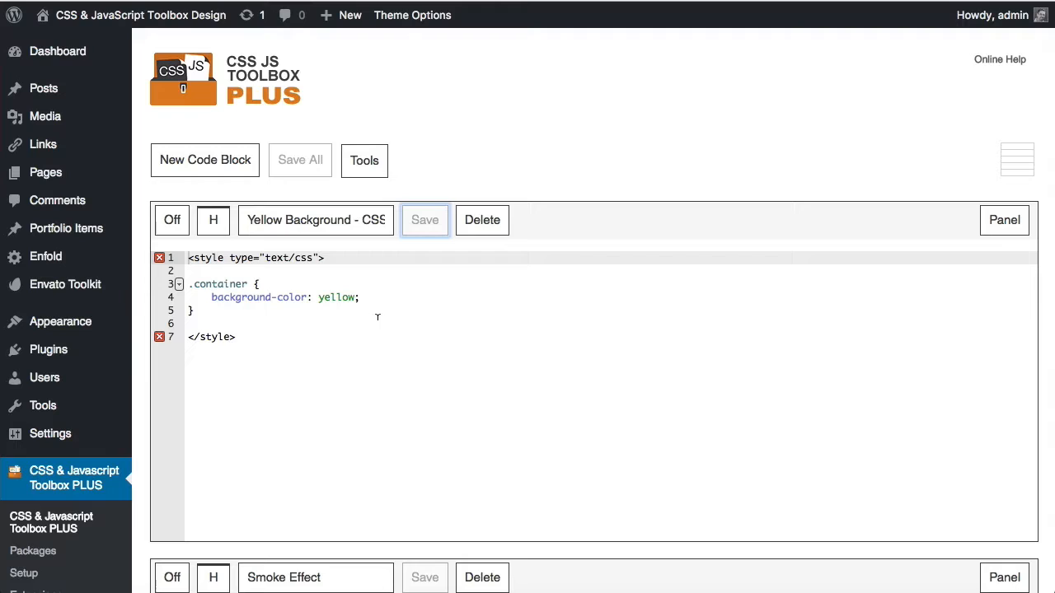
mouse_move(378, 316)
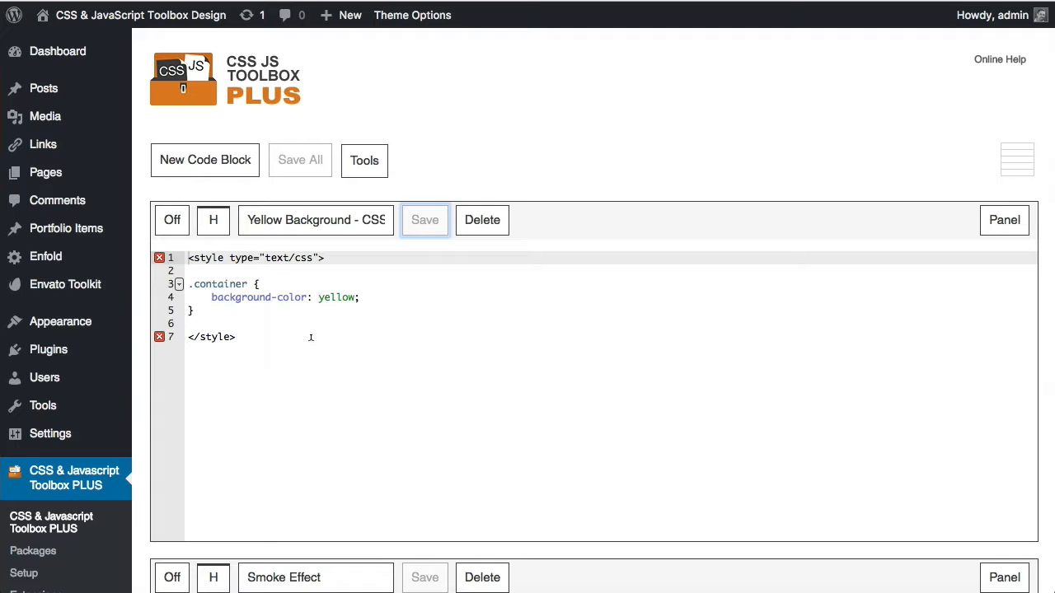
mouse_move(485, 139)
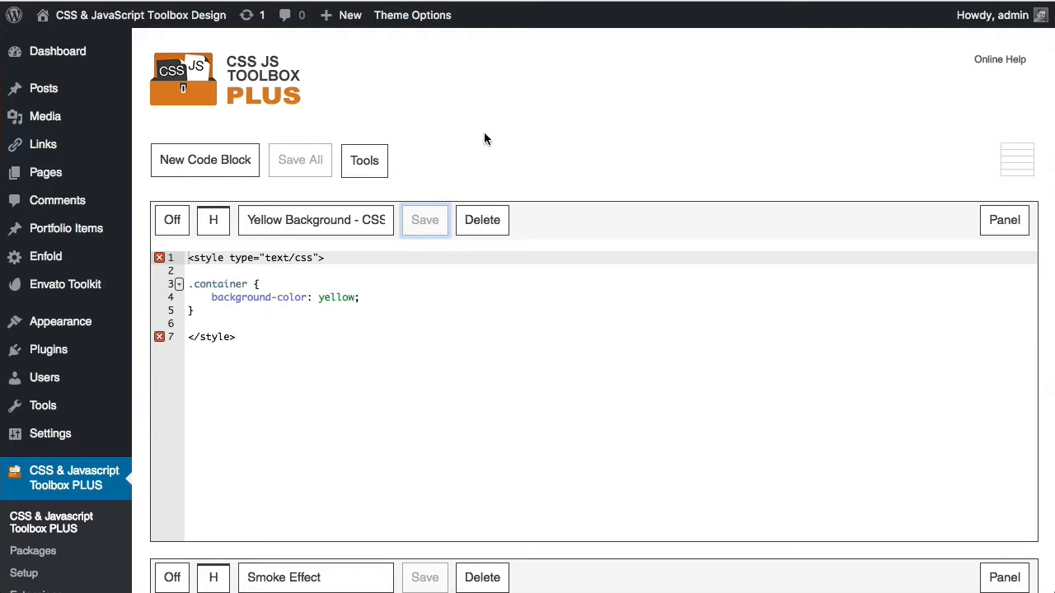
mouse_move(424, 220)
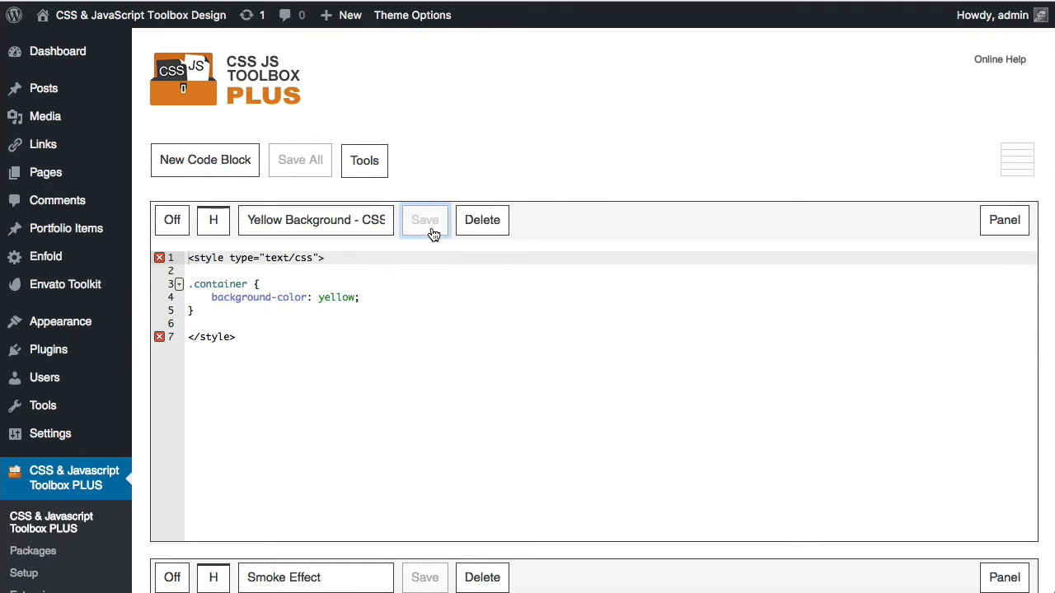
- Show the block's Information panel with its ID #87 and shortcode
click(1004, 220)
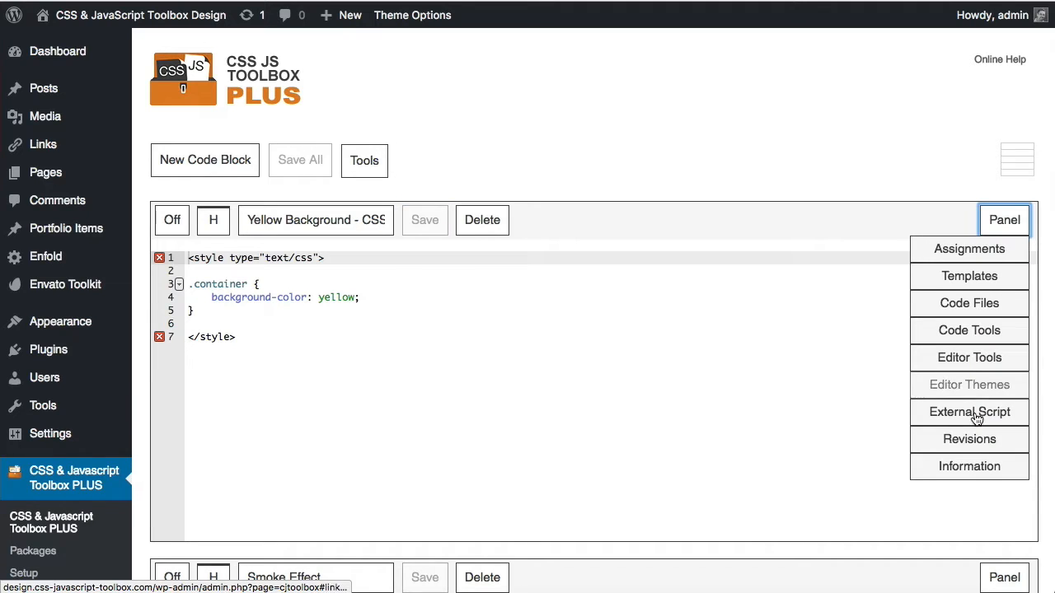
click(970, 466)
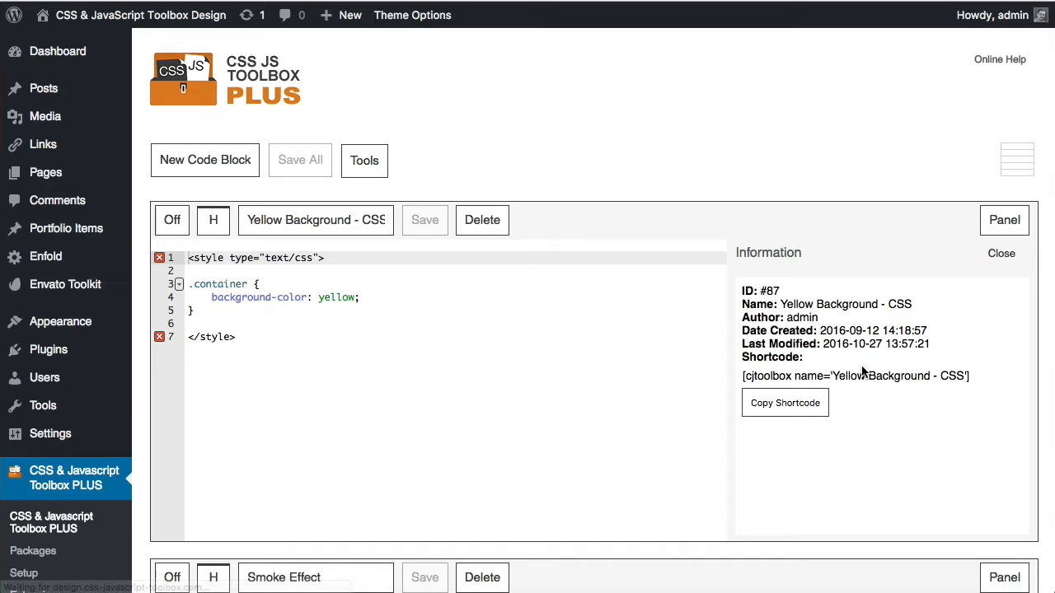
mouse_move(836, 383)
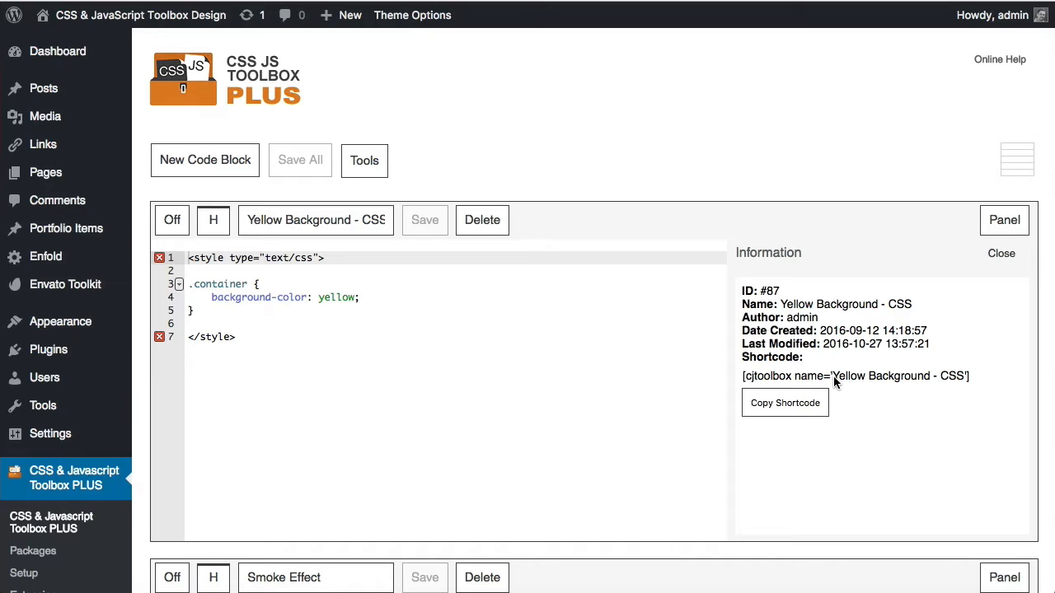